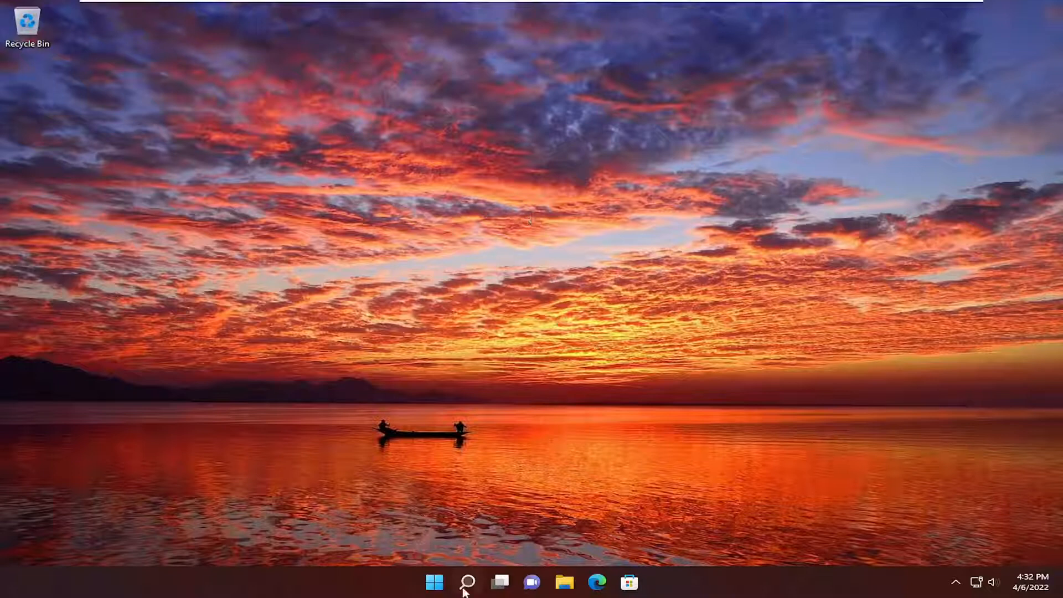
Search Windows for "apps & features" and launch the Apps & features settings page
{"action": "left_click", "coordinate": [466, 581]}
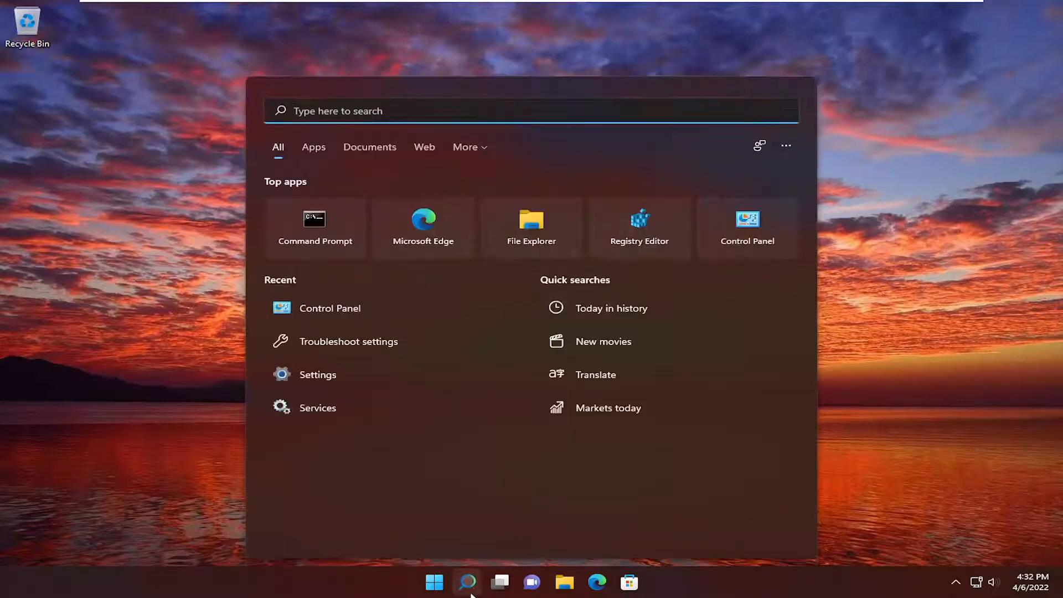
{"action": "type", "text": "apps & features"}
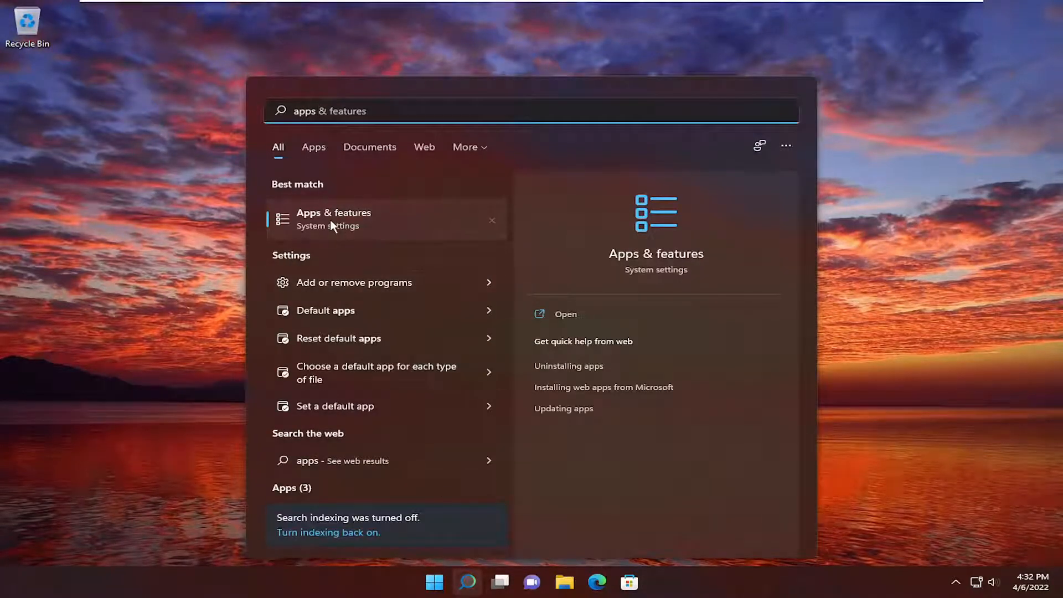
{"action": "left_click", "coordinate": [334, 220]}
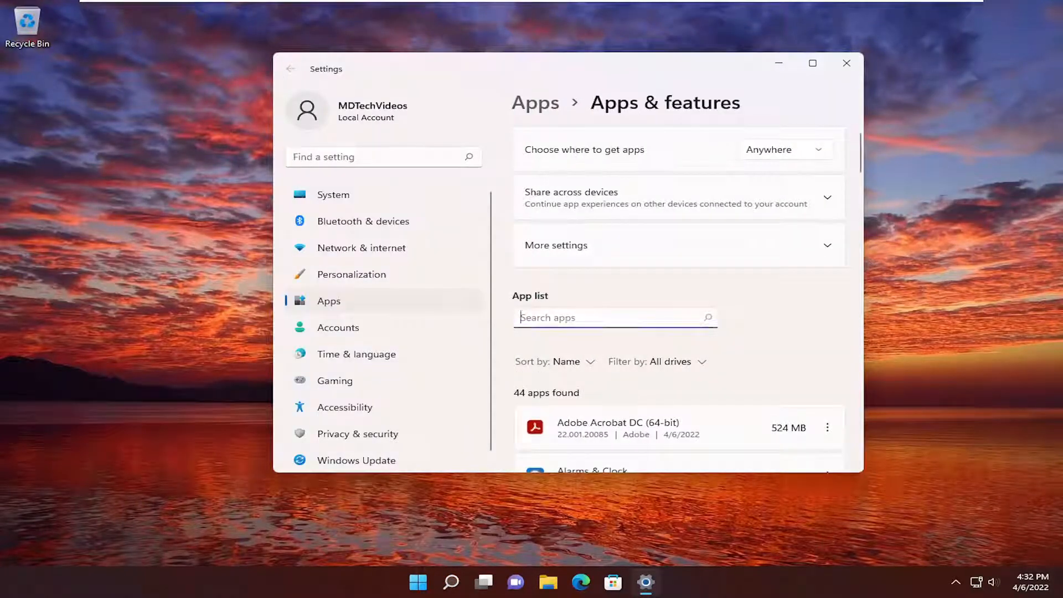
Filter the app list by "xbox" and go to the Xbox app's Advanced options
{"action": "type", "text": "xbox"}
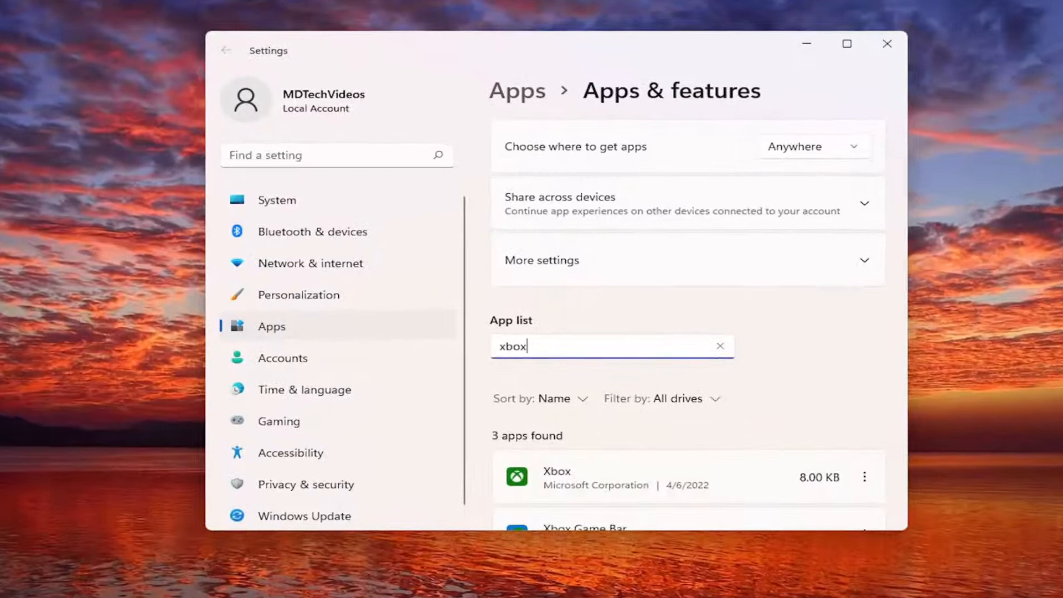
{"action": "scroll", "scroll_direction": "down", "scroll_amount": 3}
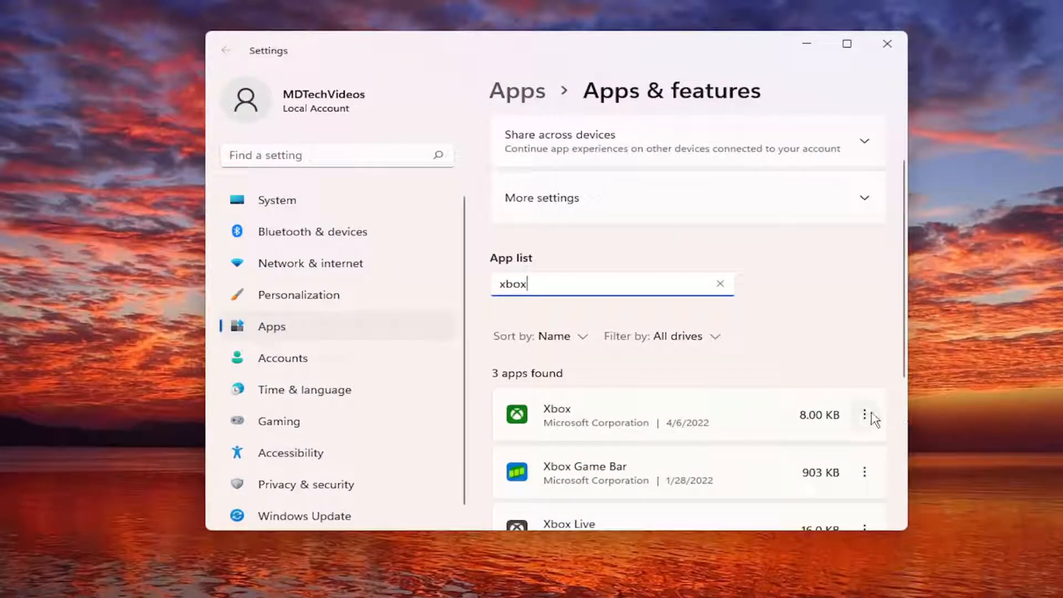
{"action": "left_click", "coordinate": [866, 416]}
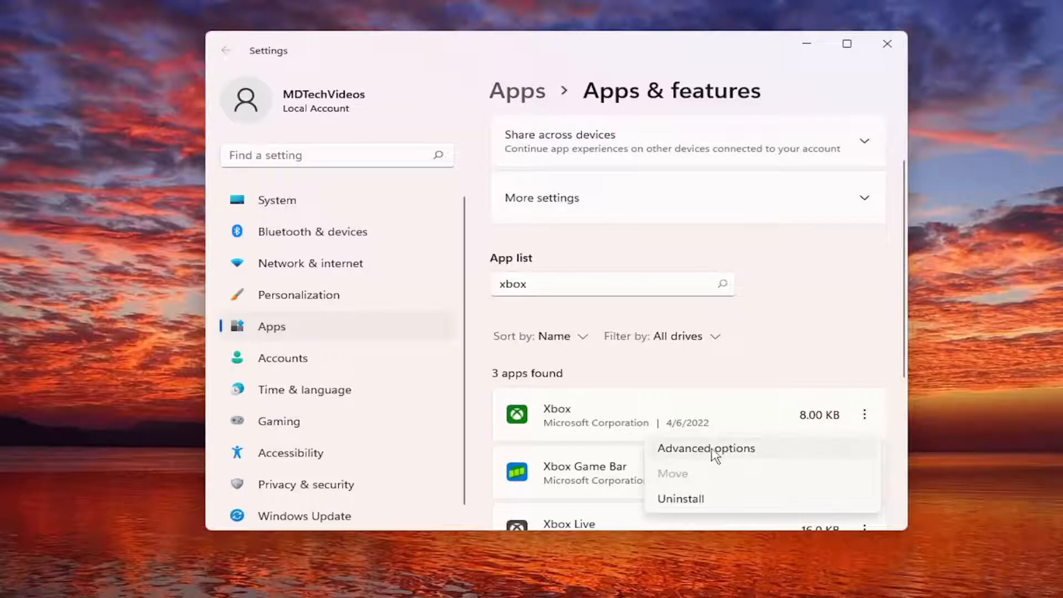
{"action": "left_click", "coordinate": [706, 449]}
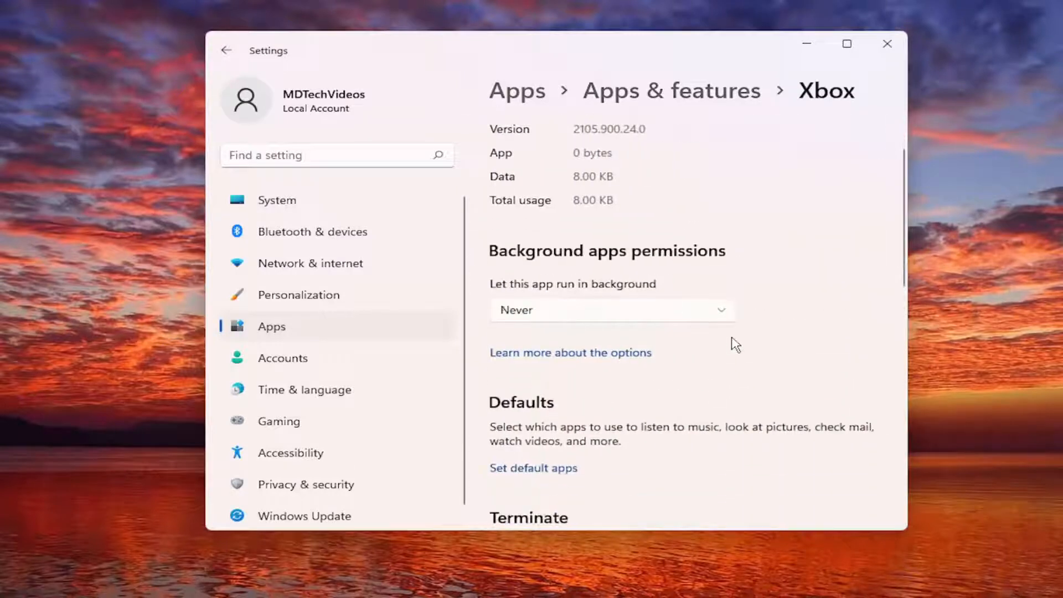
Repair the Xbox app from its Reset section, keeping its data
{"action": "scroll", "scroll_direction": "down", "scroll_amount": 3}
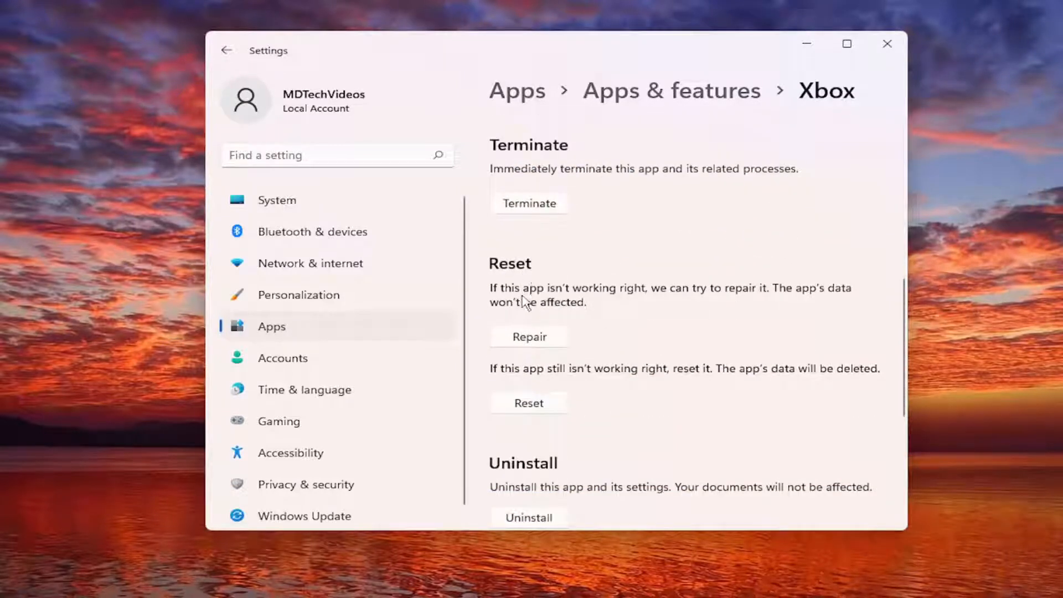
{"action": "mouse_move", "coordinate": [754, 300]}
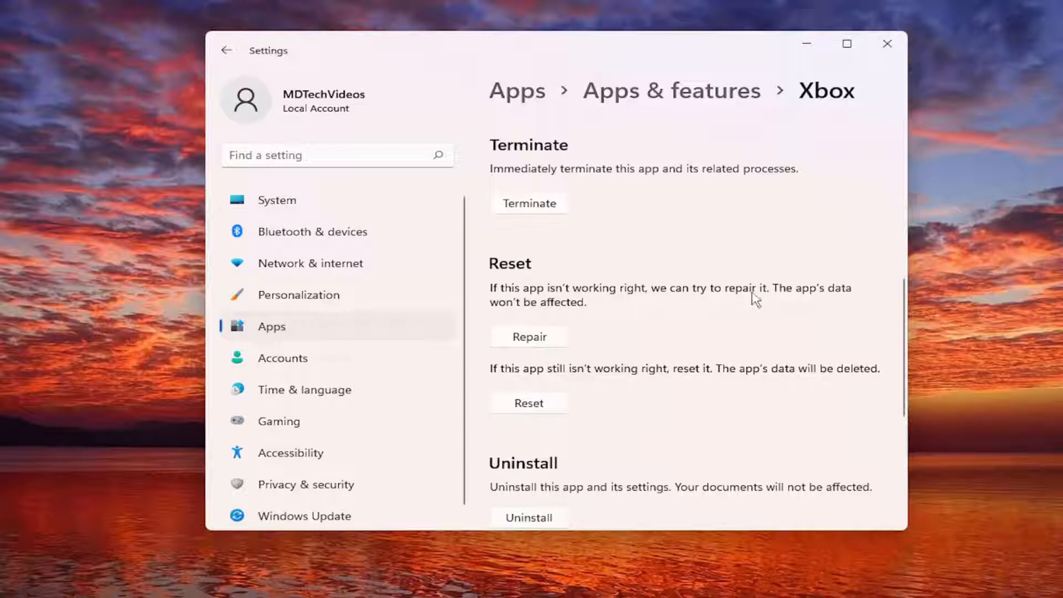
{"action": "mouse_move", "coordinate": [585, 316]}
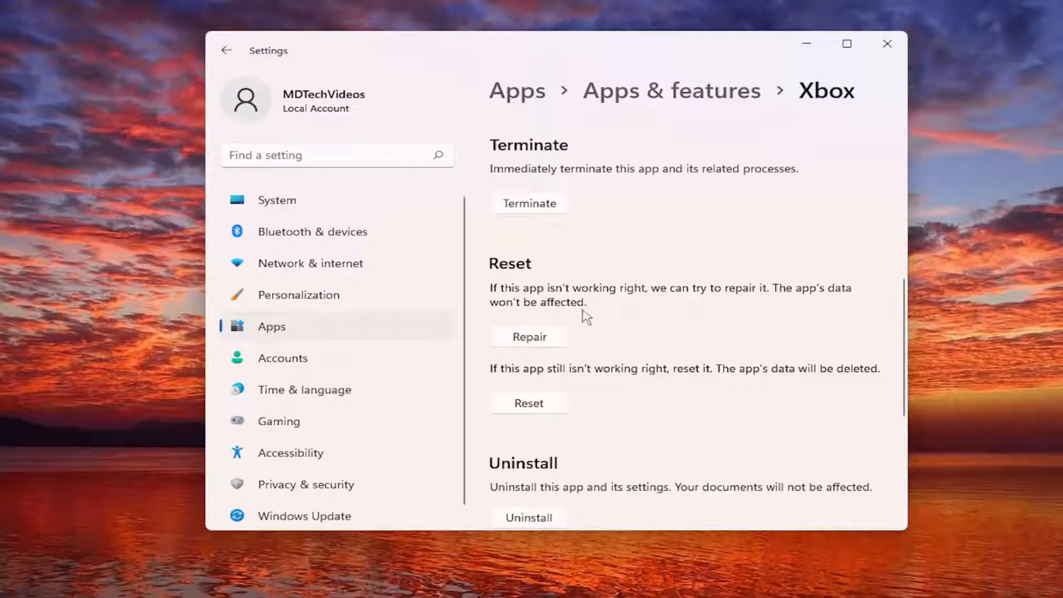
{"action": "left_click", "coordinate": [529, 337]}
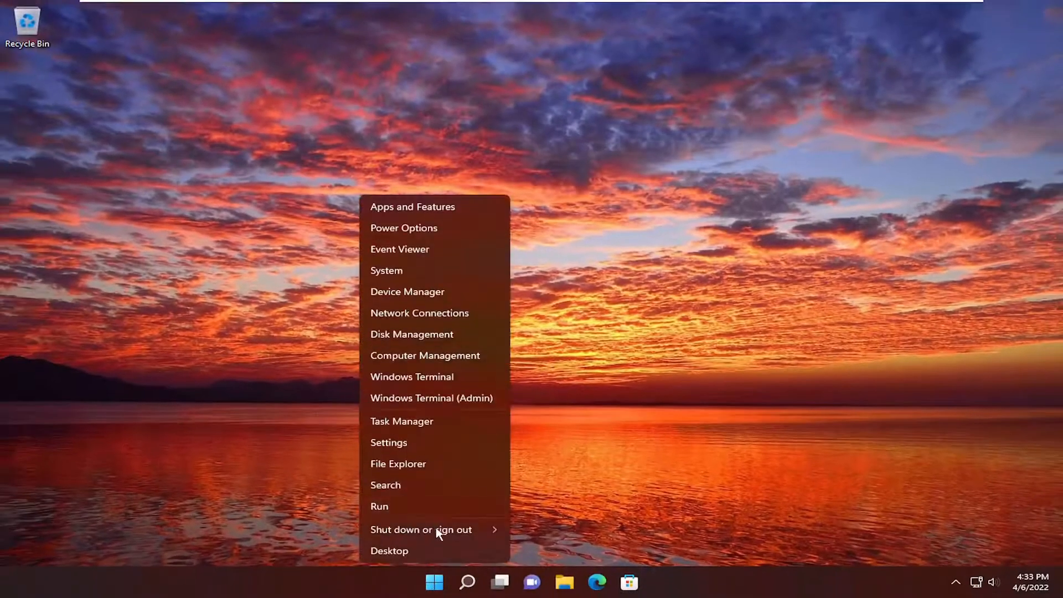
{"action": "left_click", "coordinate": [420, 529]}
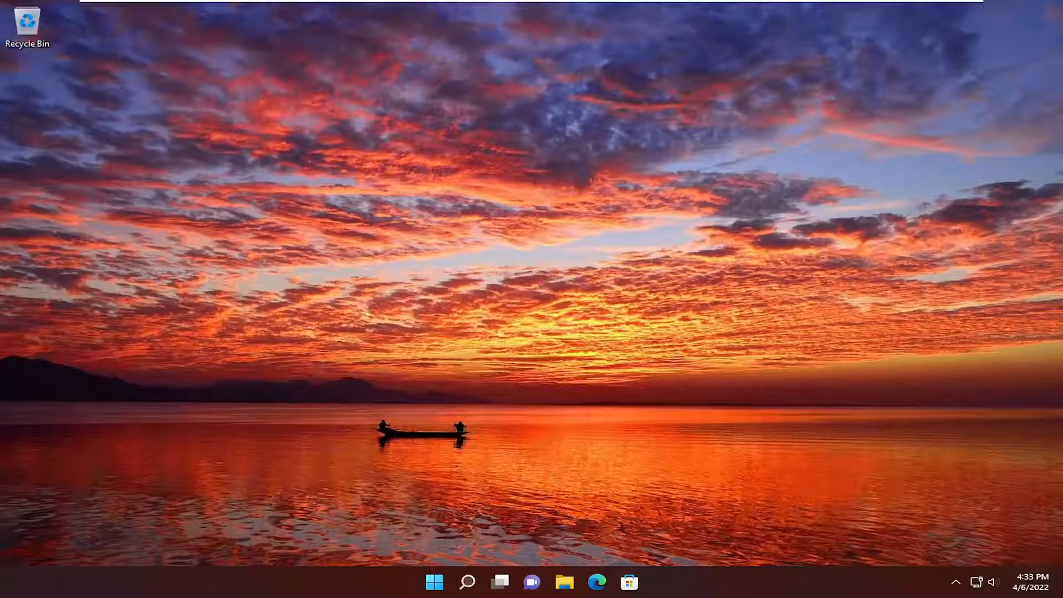
Search Windows for "apps & features" again and reopen that settings page
{"action": "left_click", "coordinate": [467, 581]}
{"action": "type", "text": "apps & features"}
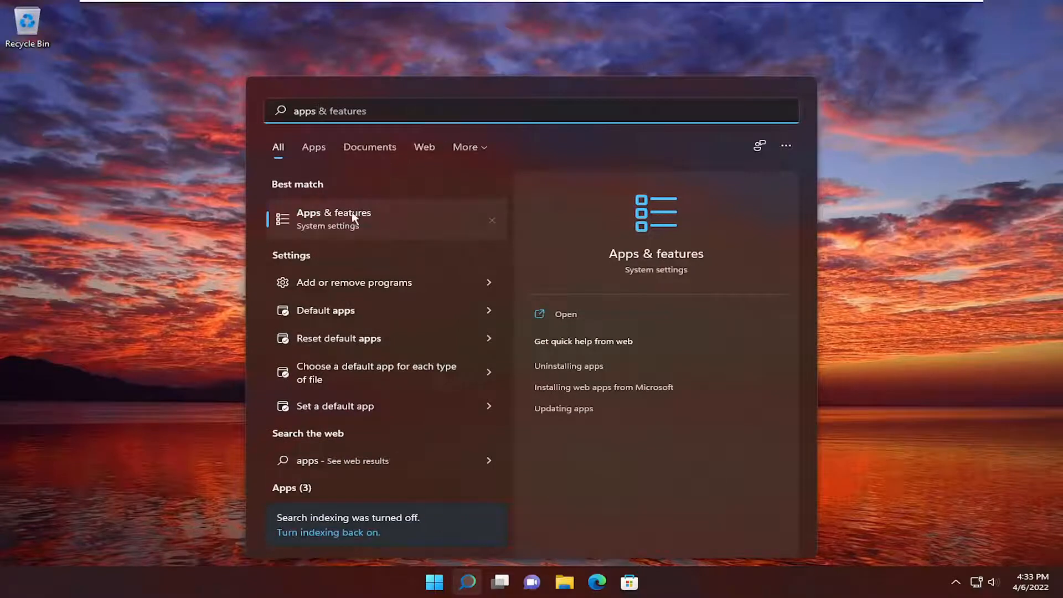
{"action": "left_click", "coordinate": [333, 219]}
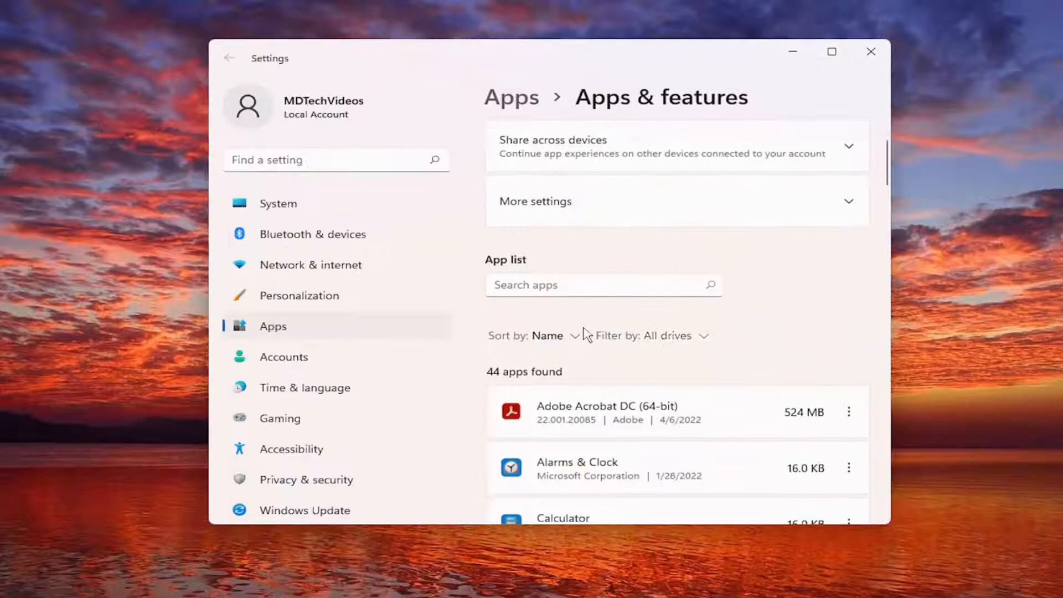
Filter by "xbox" and show the Xbox app's Advanced options at the Reset section
{"action": "type", "text": "xbox"}
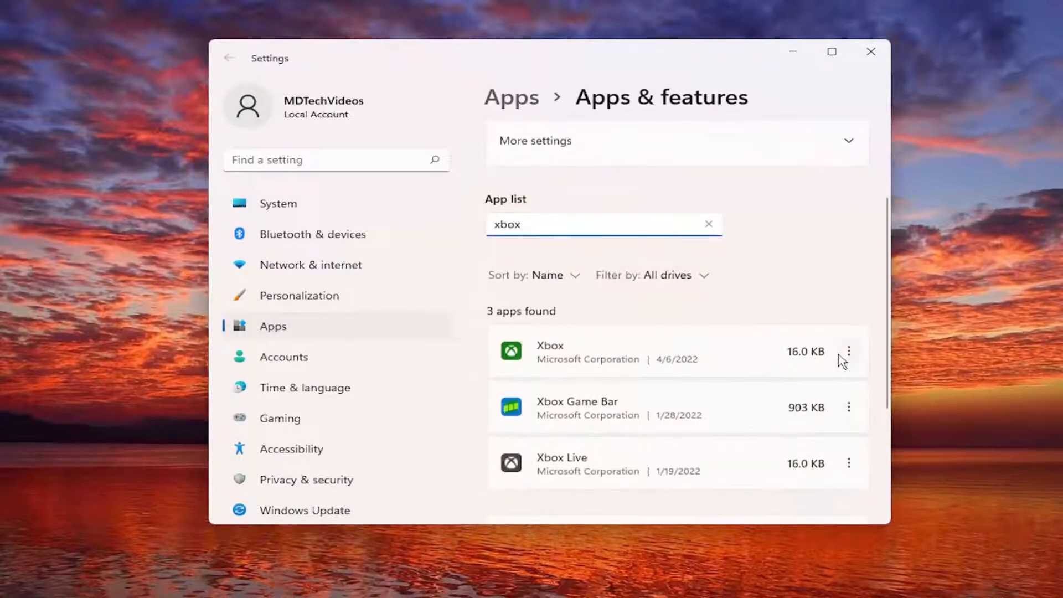
{"action": "left_click", "coordinate": [850, 351]}
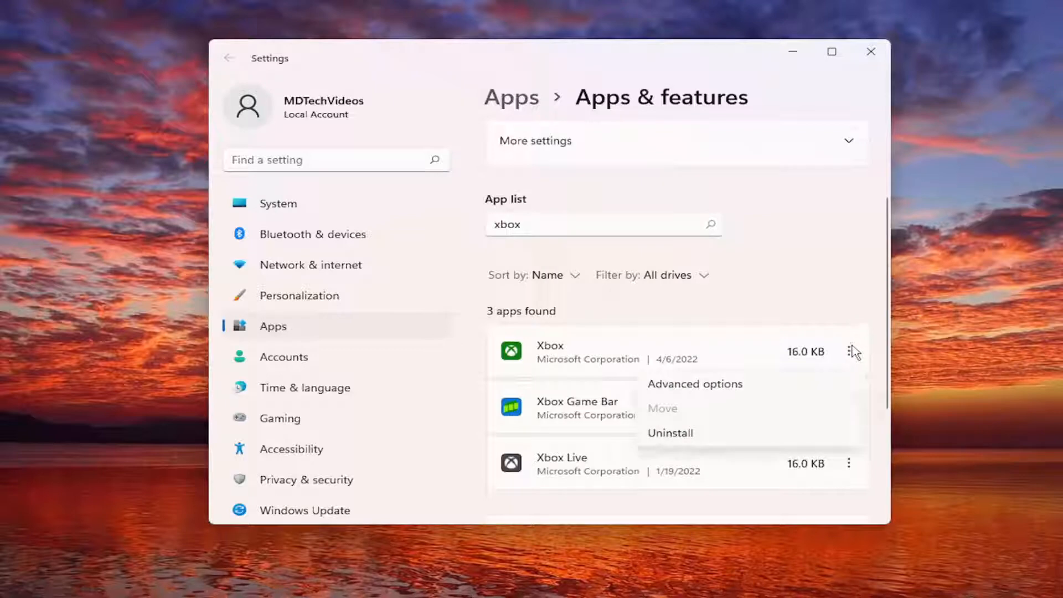
{"action": "left_click", "coordinate": [694, 384]}
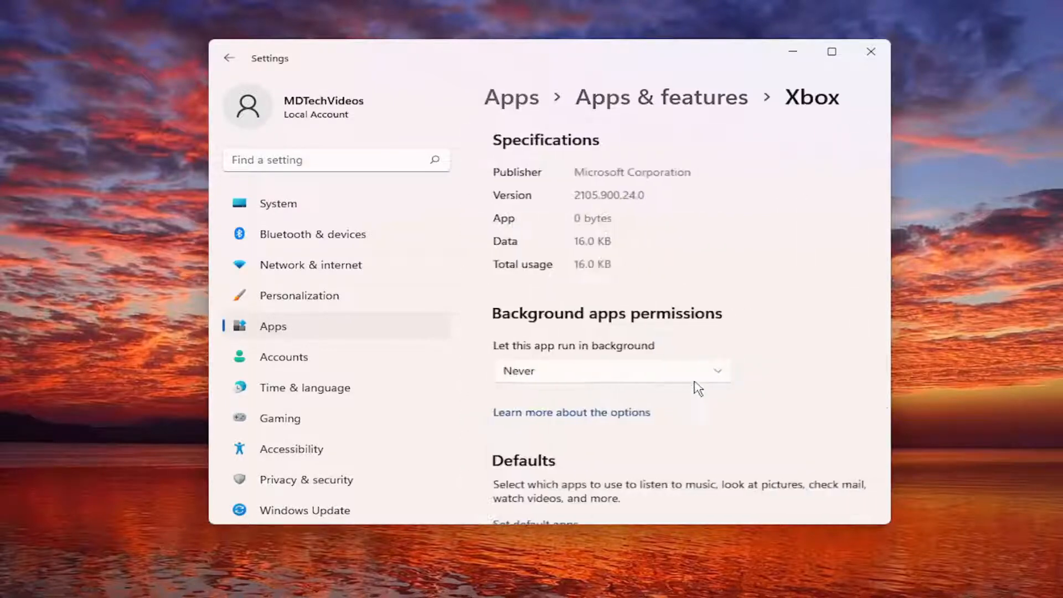
{"action": "scroll", "scroll_direction": "down", "scroll_amount": 3}
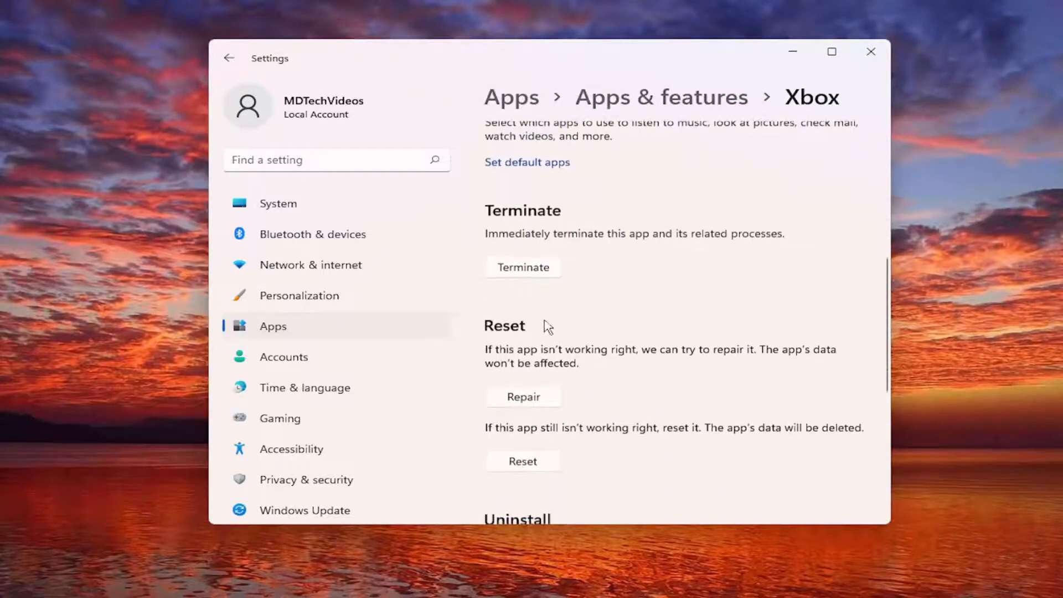
{"action": "scroll", "scroll_direction": "down", "scroll_amount": 3}
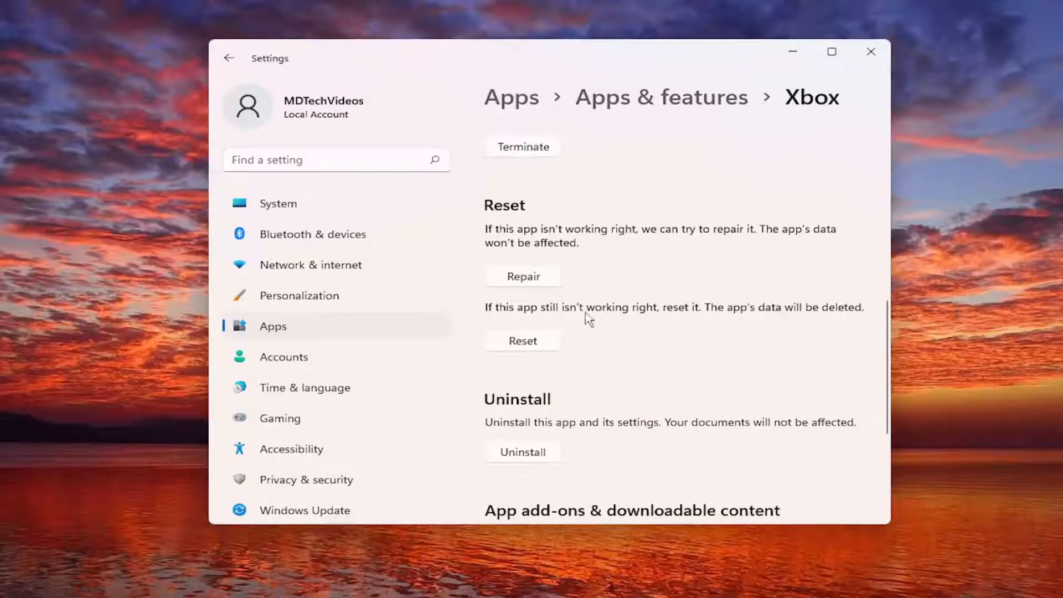
{"action": "mouse_move", "coordinate": [871, 320]}
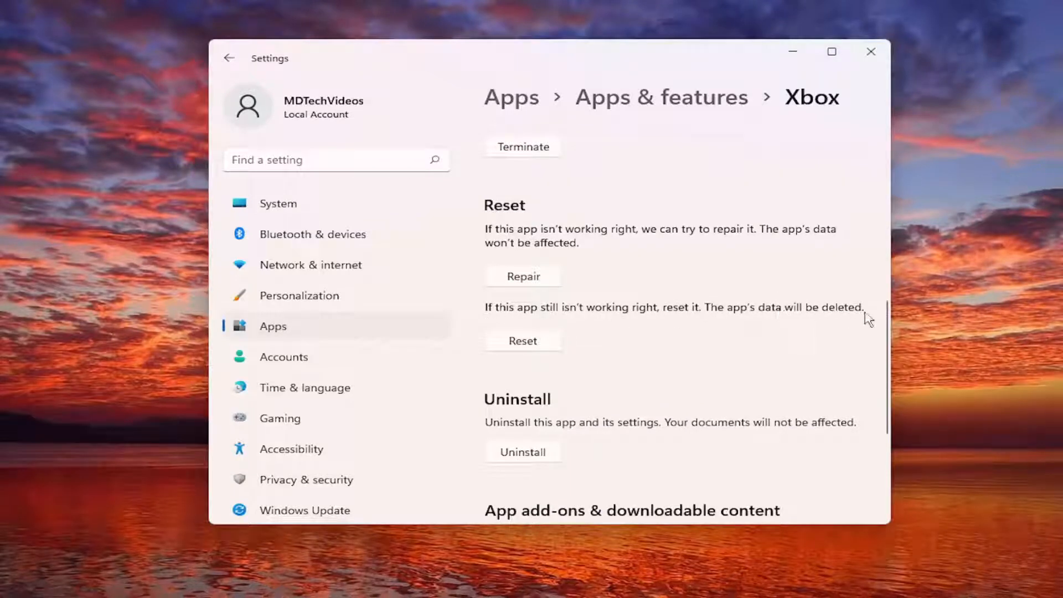
{"action": "mouse_move", "coordinate": [618, 292]}
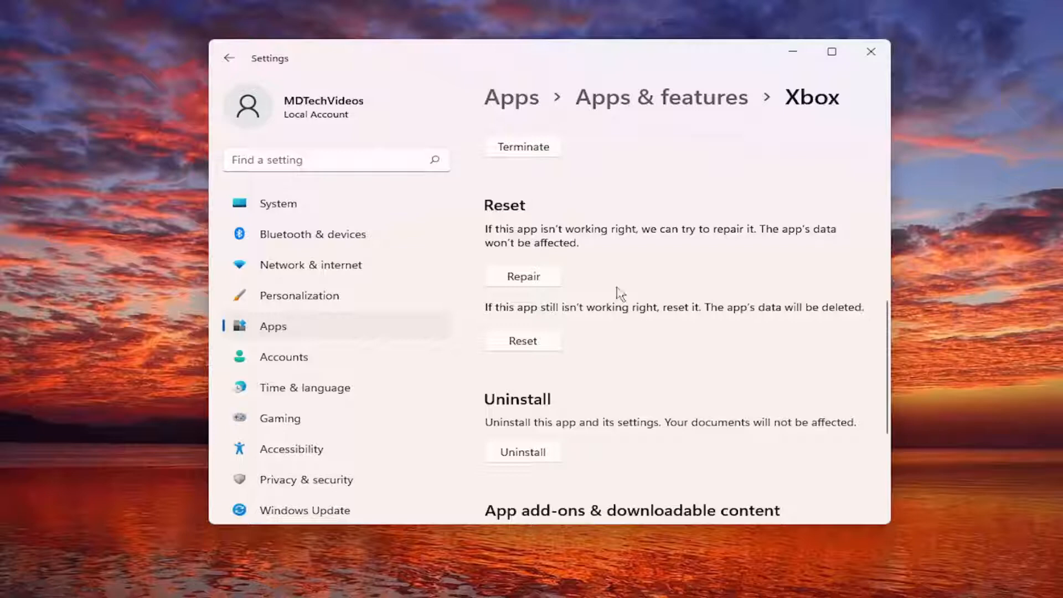
{"action": "mouse_move", "coordinate": [557, 317]}
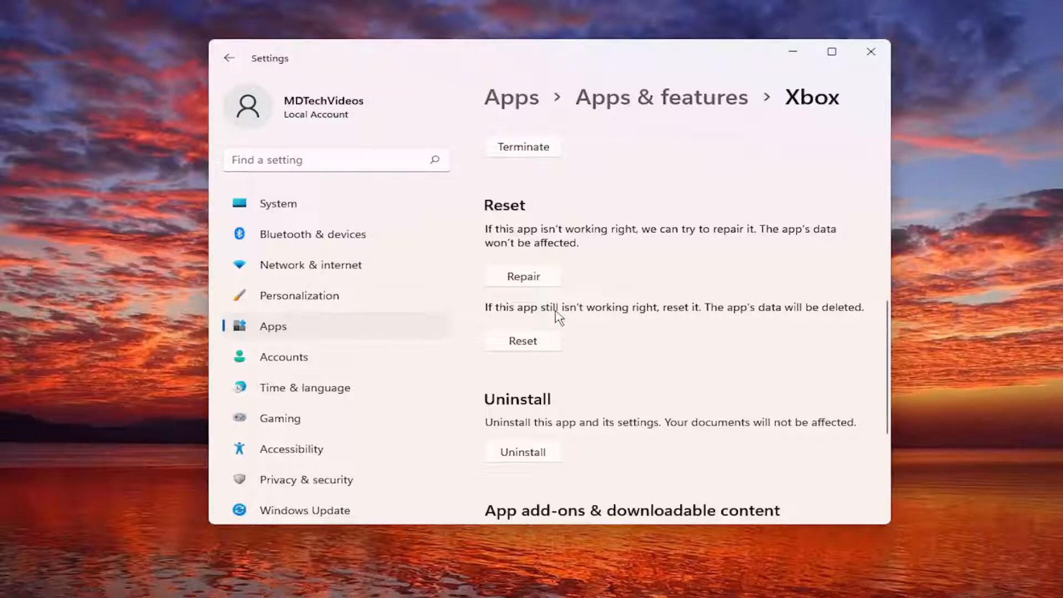
{"action": "mouse_move", "coordinate": [737, 359]}
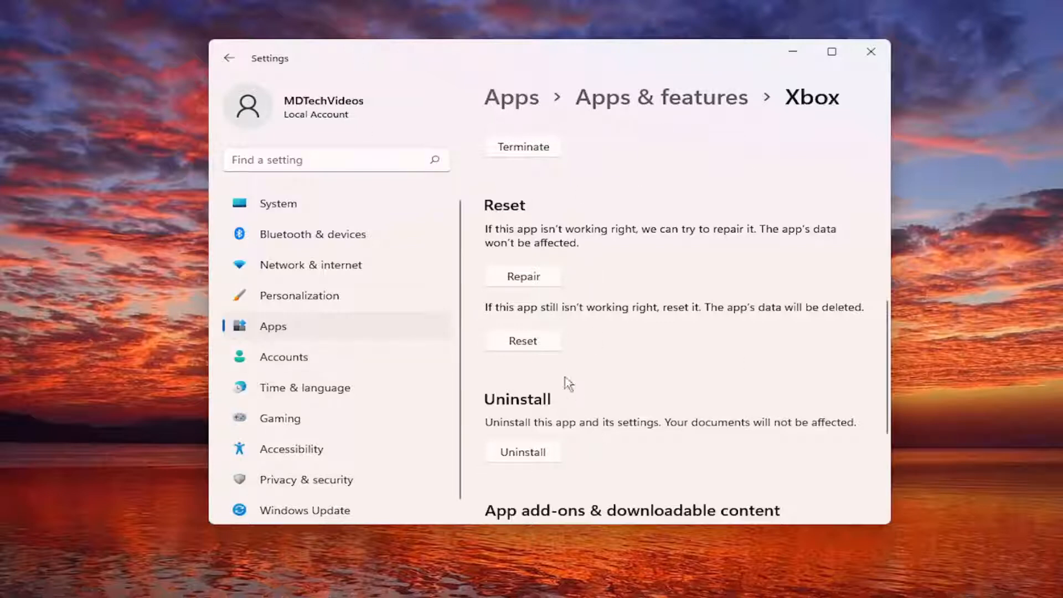
Reset the Xbox app, confirming deletion of its data, and close Settings
{"action": "left_click", "coordinate": [523, 340]}
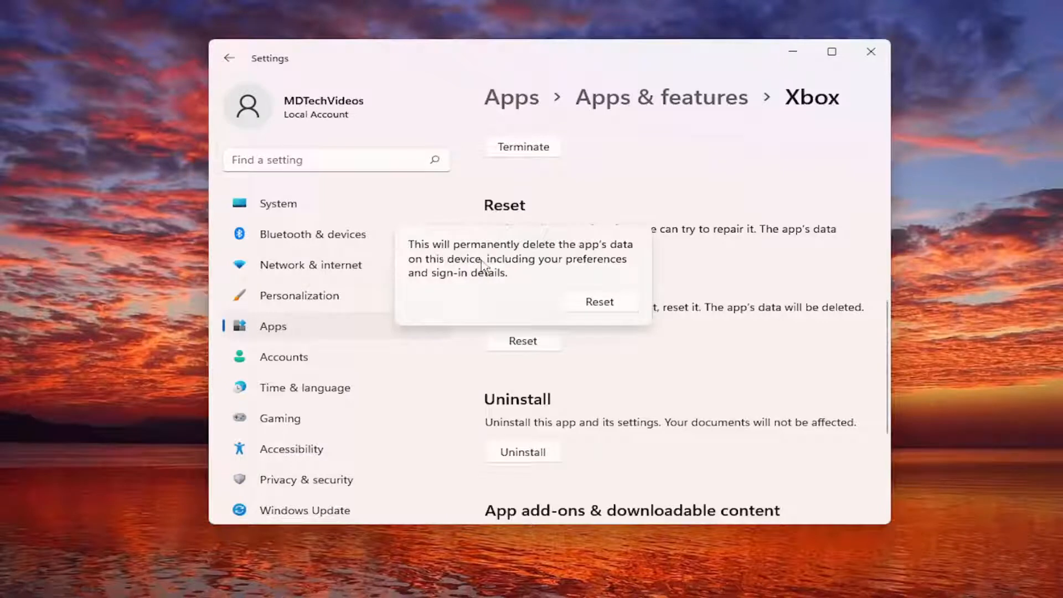
{"action": "mouse_move", "coordinate": [466, 282]}
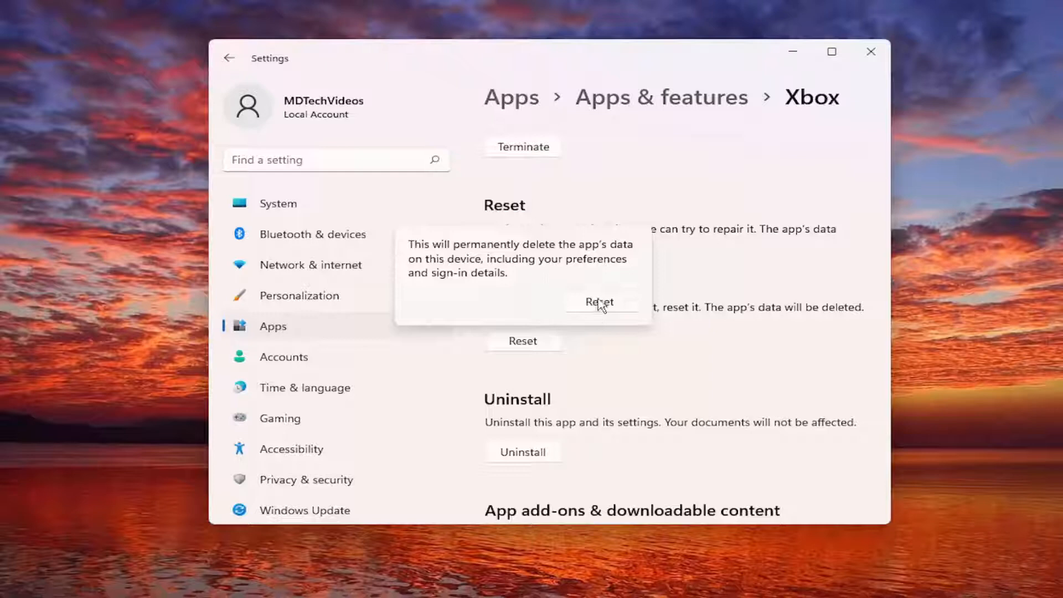
{"action": "left_click", "coordinate": [599, 301]}
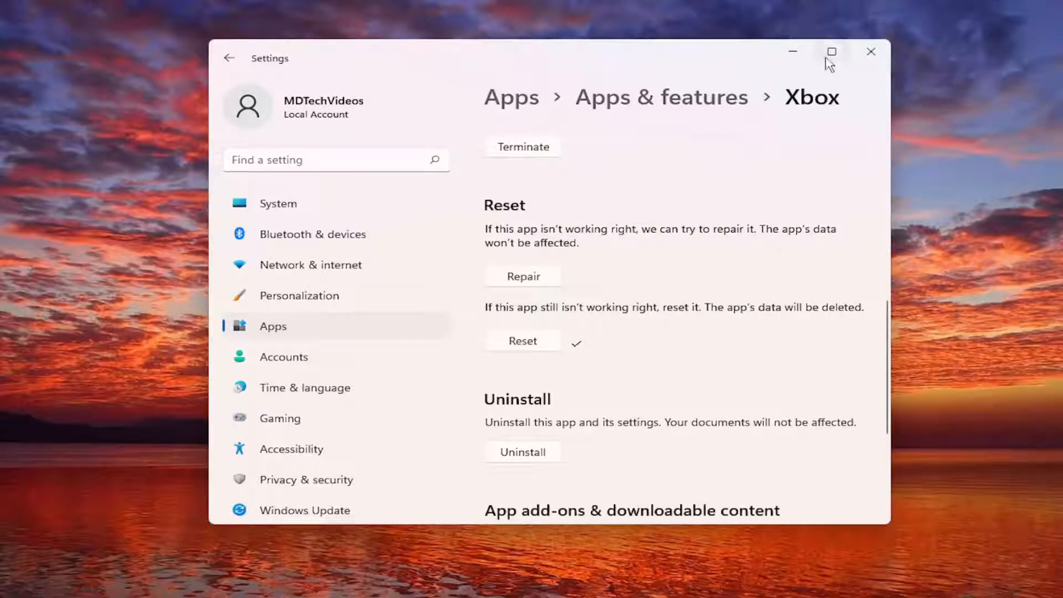
{"action": "left_click", "coordinate": [871, 51]}
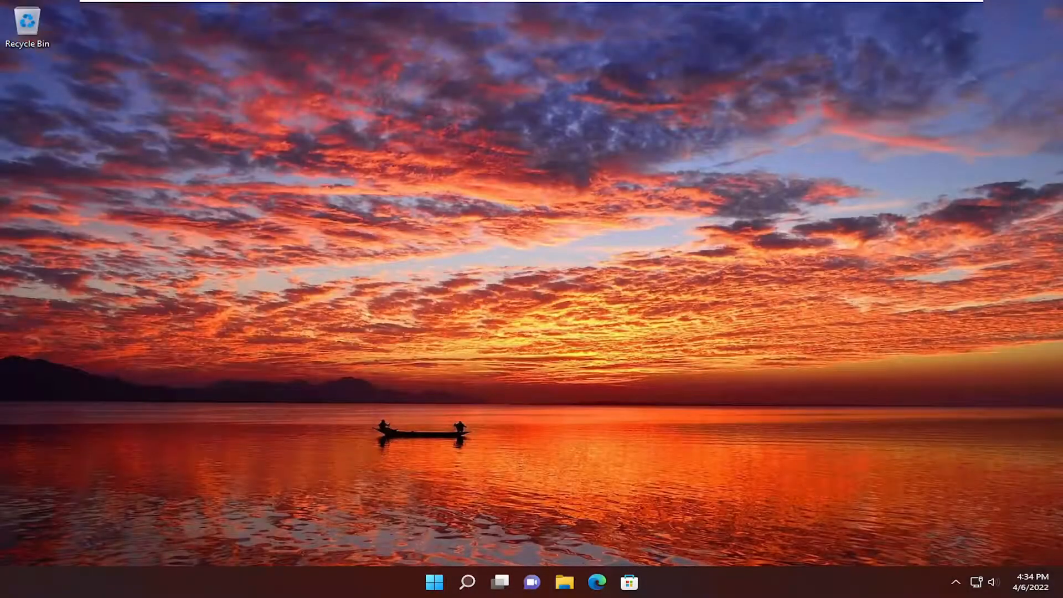
{"action": "mouse_move", "coordinate": [618, 209]}
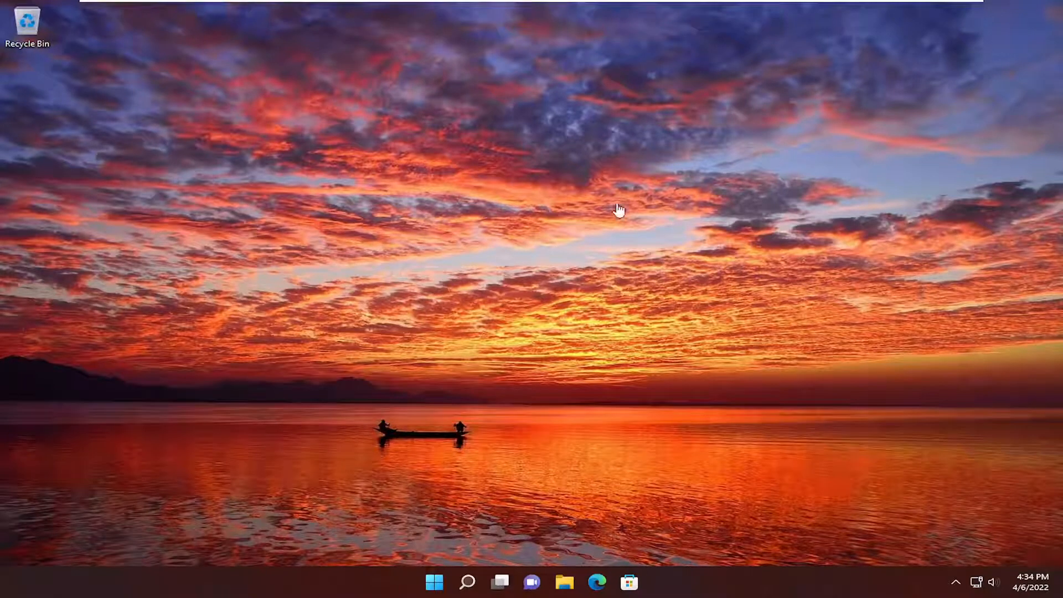
{"action": "mouse_move", "coordinate": [512, 562]}
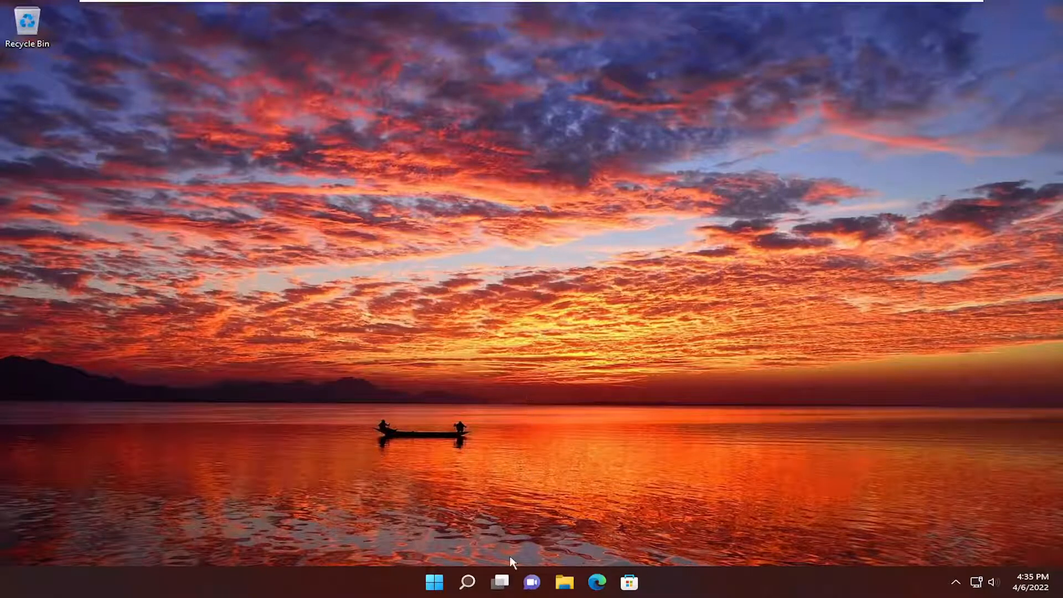
{"action": "mouse_move", "coordinate": [482, 521]}
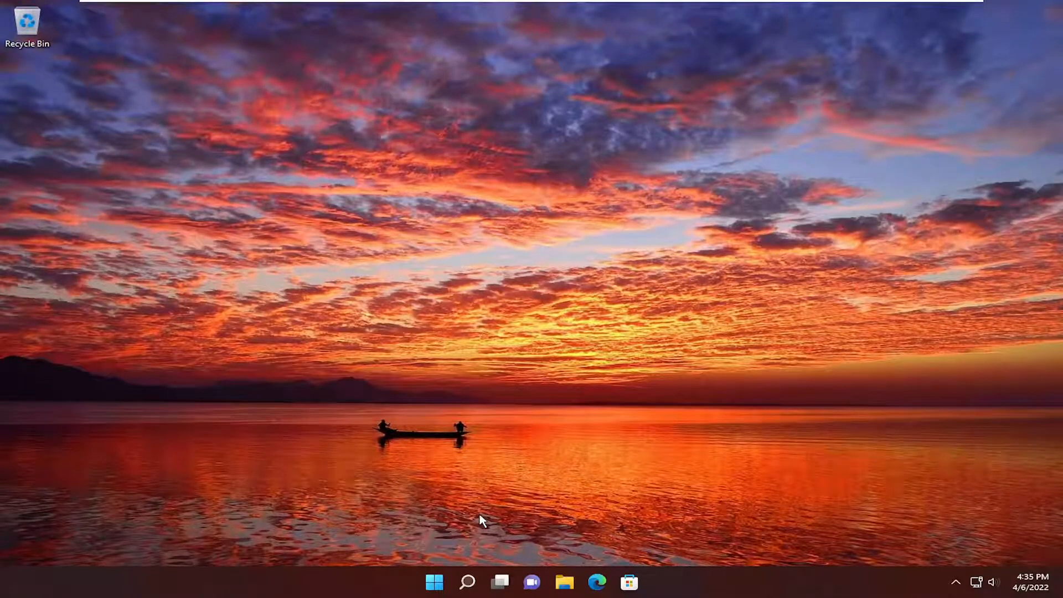
Search Windows for "cmd" and run Command Prompt as administrator
{"action": "left_click", "coordinate": [466, 582]}
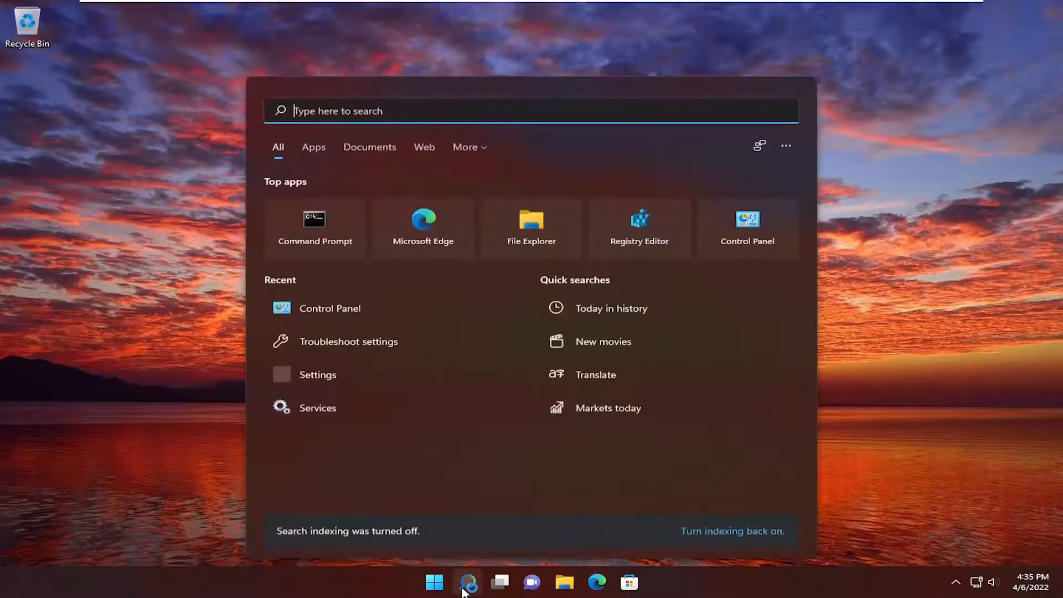
{"action": "type", "text": "cmd"}
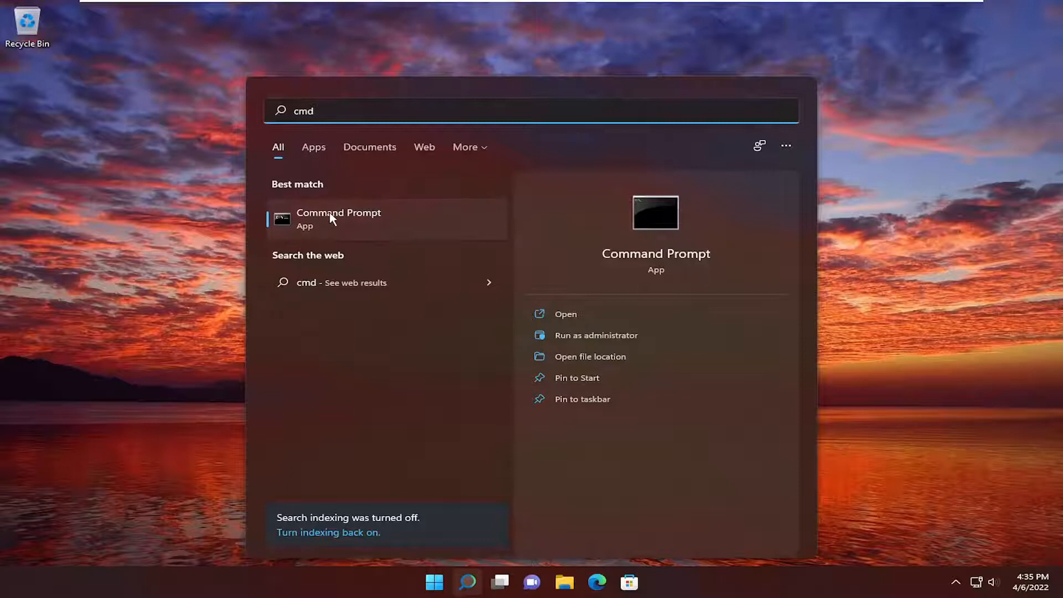
{"action": "right_click", "coordinate": [338, 217]}
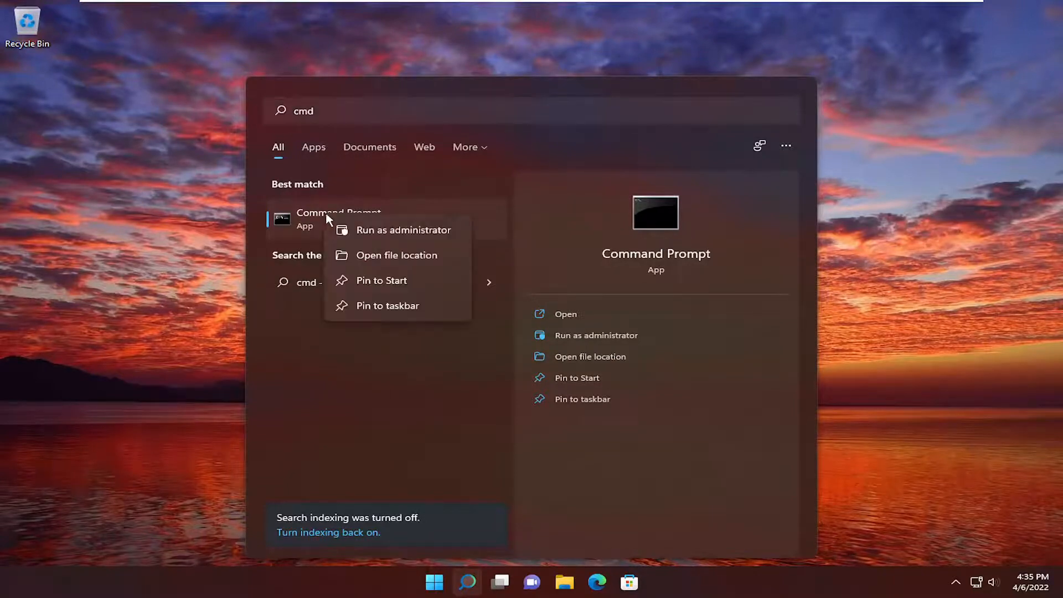
{"action": "left_click", "coordinate": [403, 230]}
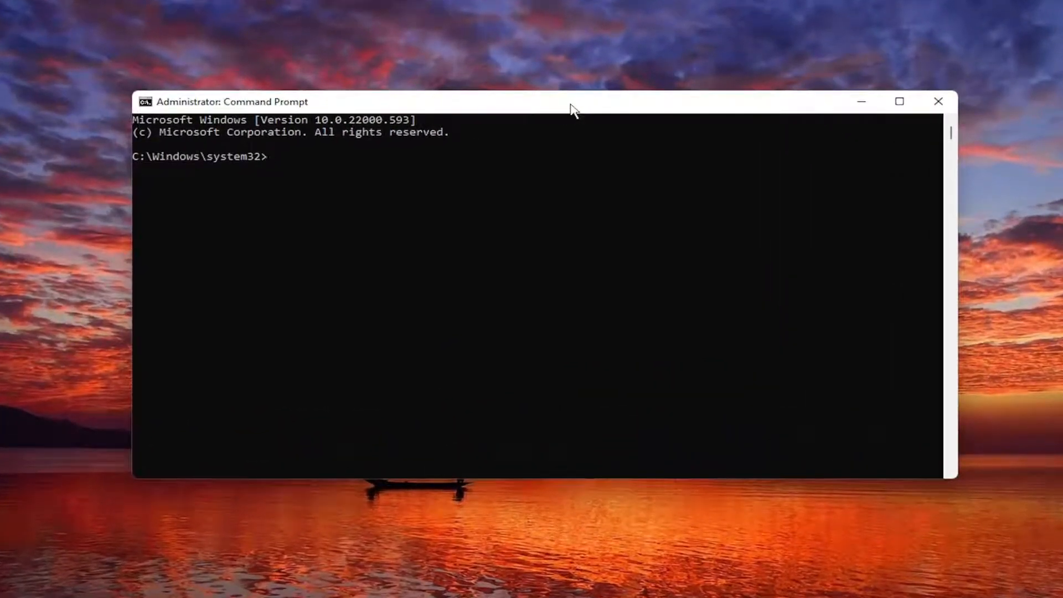
Run sfc /scannow and let the system file verification finish with no violations
{"action": "type", "text": "sfc /scann"}
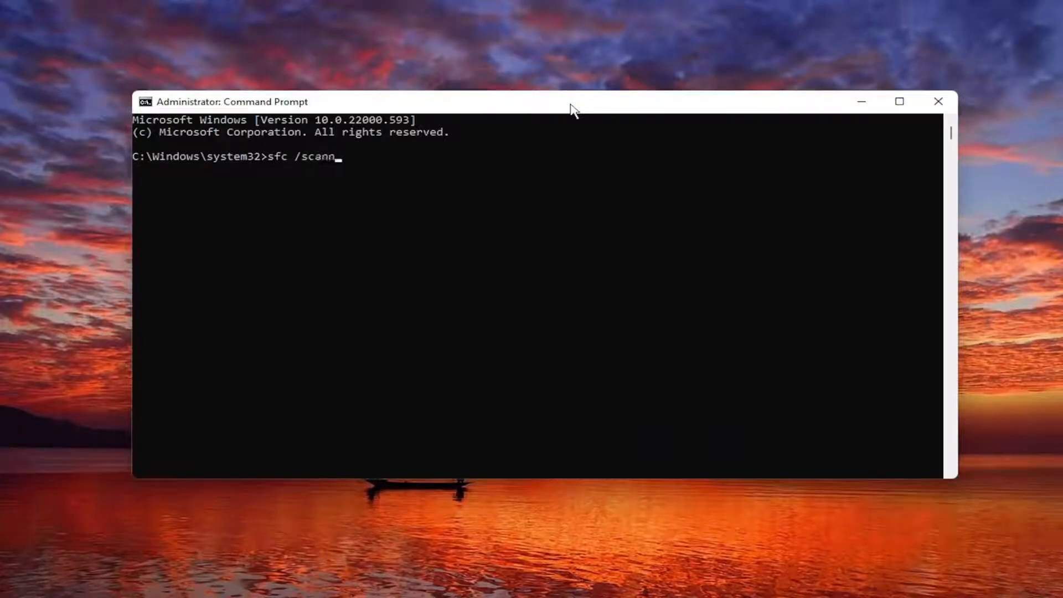
{"action": "type", "text": "ow"}
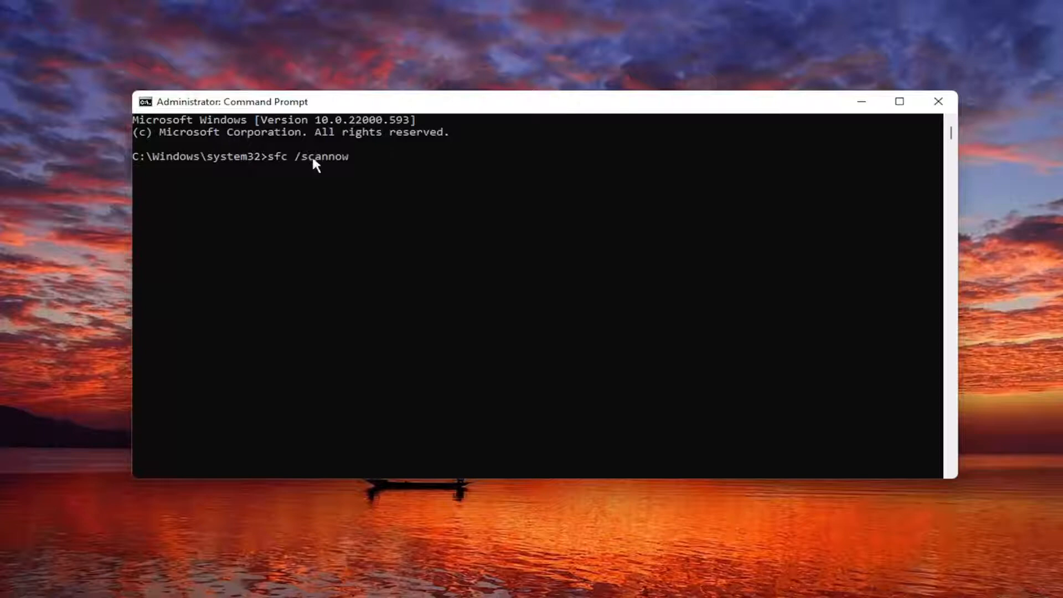
{"action": "mouse_move", "coordinate": [357, 267]}
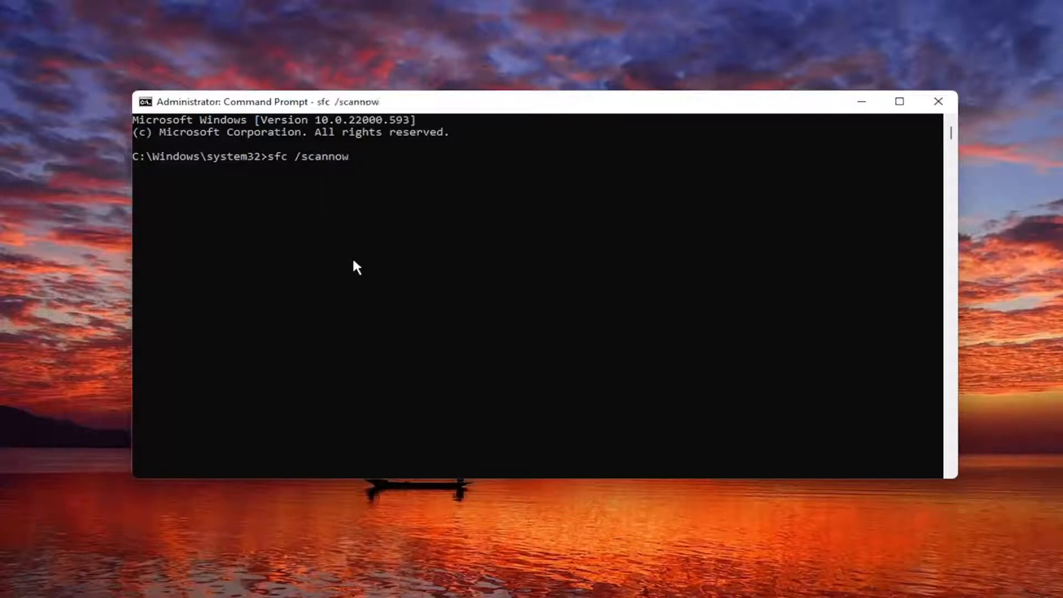
{"action": "key", "text": "enter"}
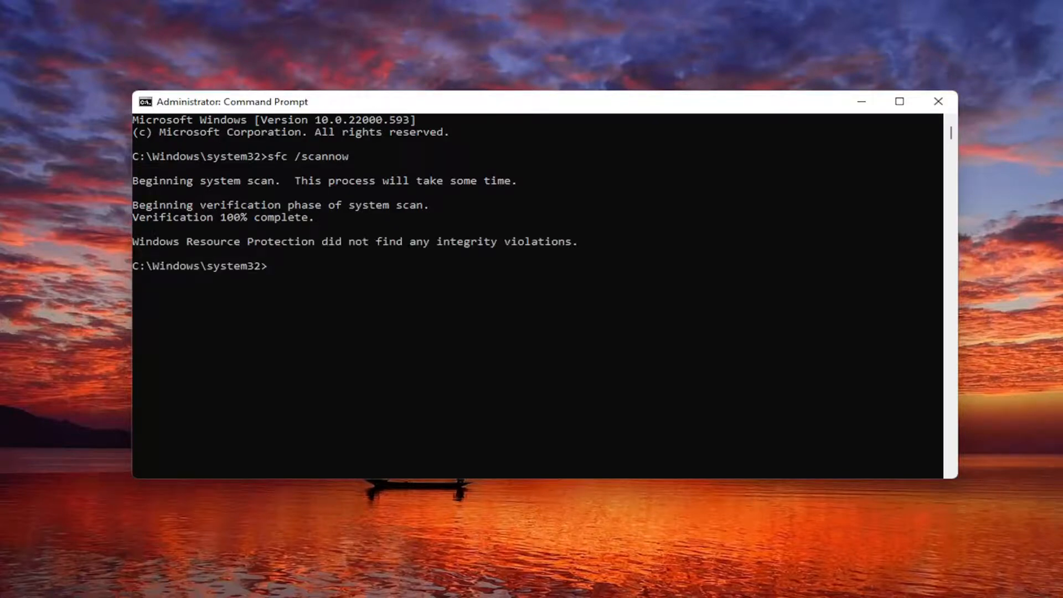
Close Command Prompt and restart the PC from the Start menu
{"action": "left_click", "coordinate": [938, 101]}
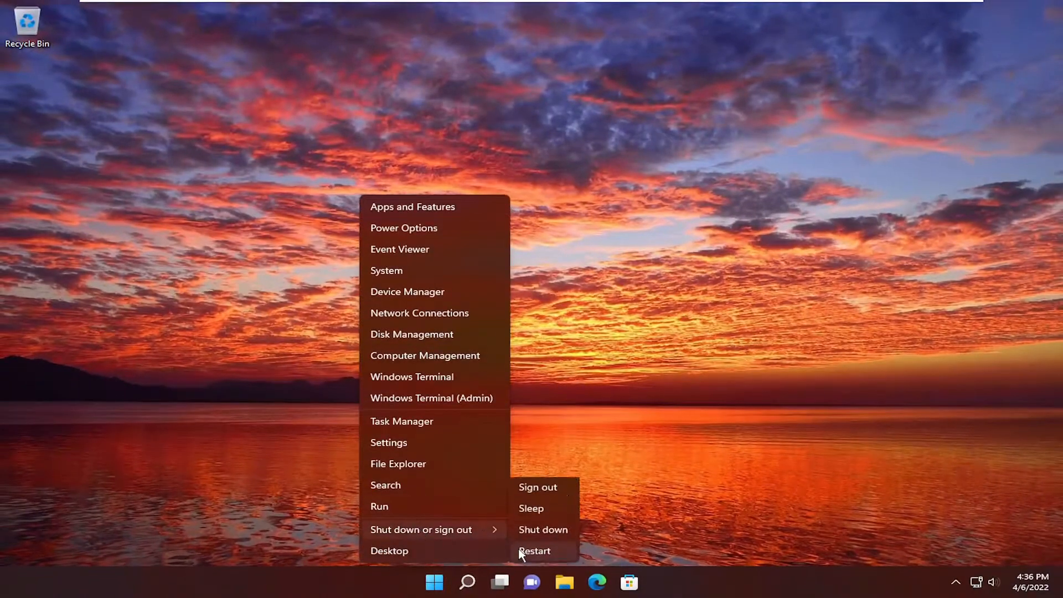
{"action": "left_click", "coordinate": [535, 551]}
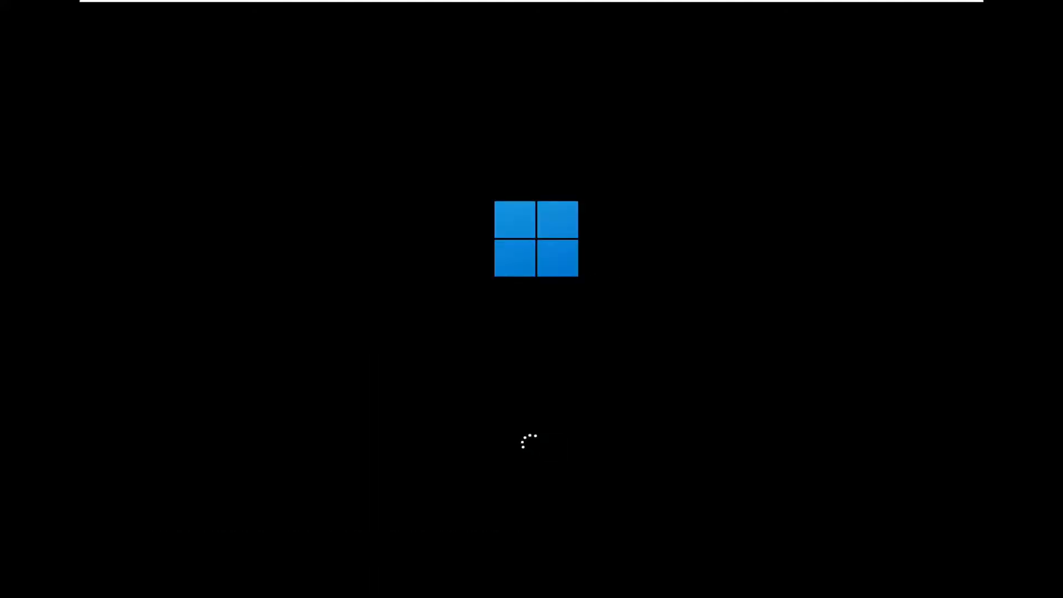